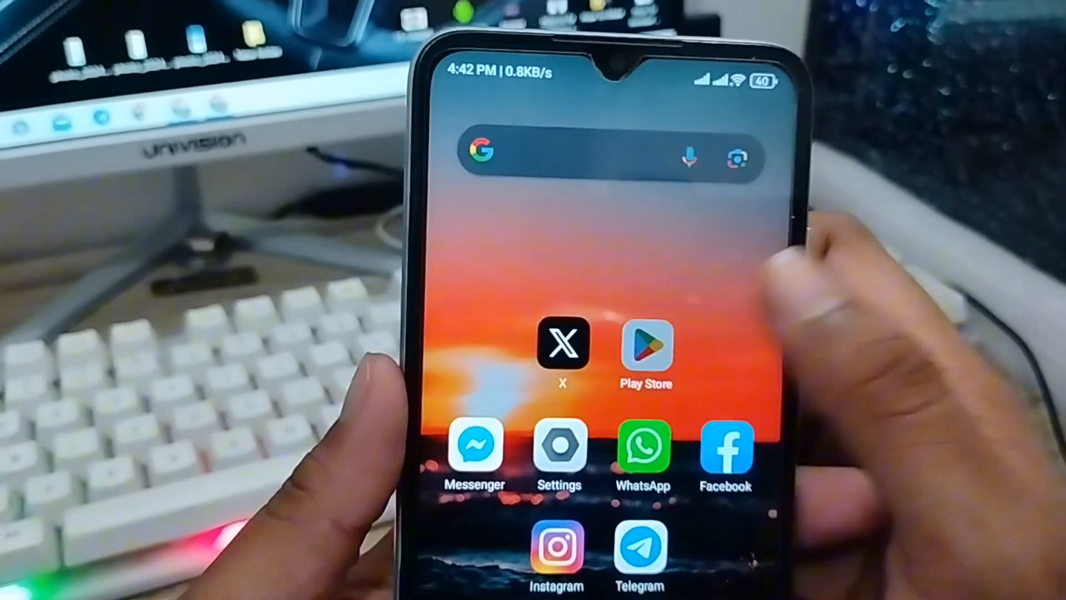
# Launch the Play Store from the home screen and bring up the account menu
pyautogui.click(644, 350)
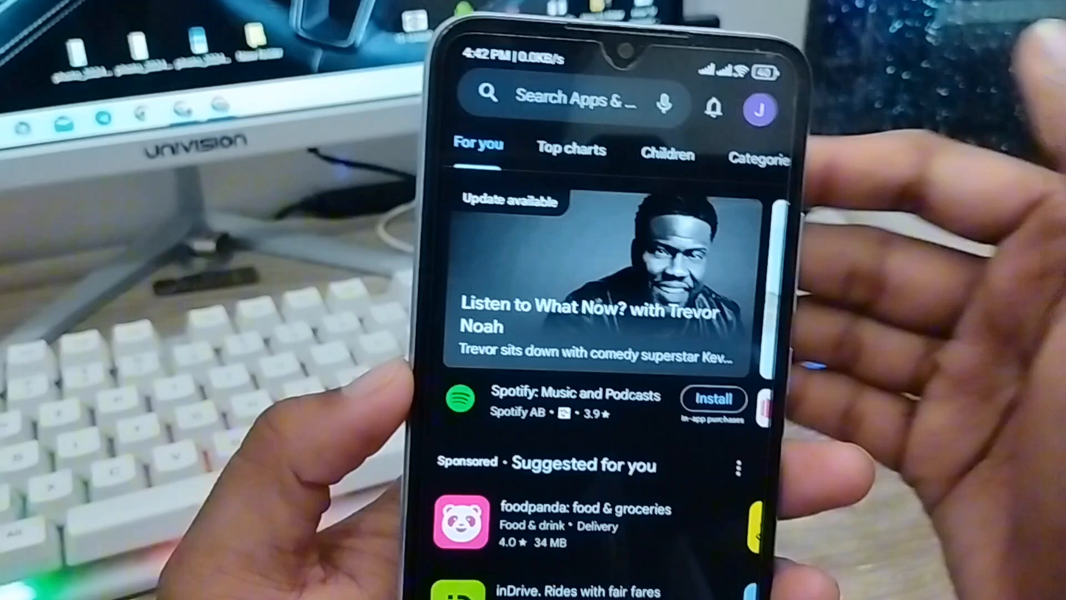
pyautogui.click(759, 110)
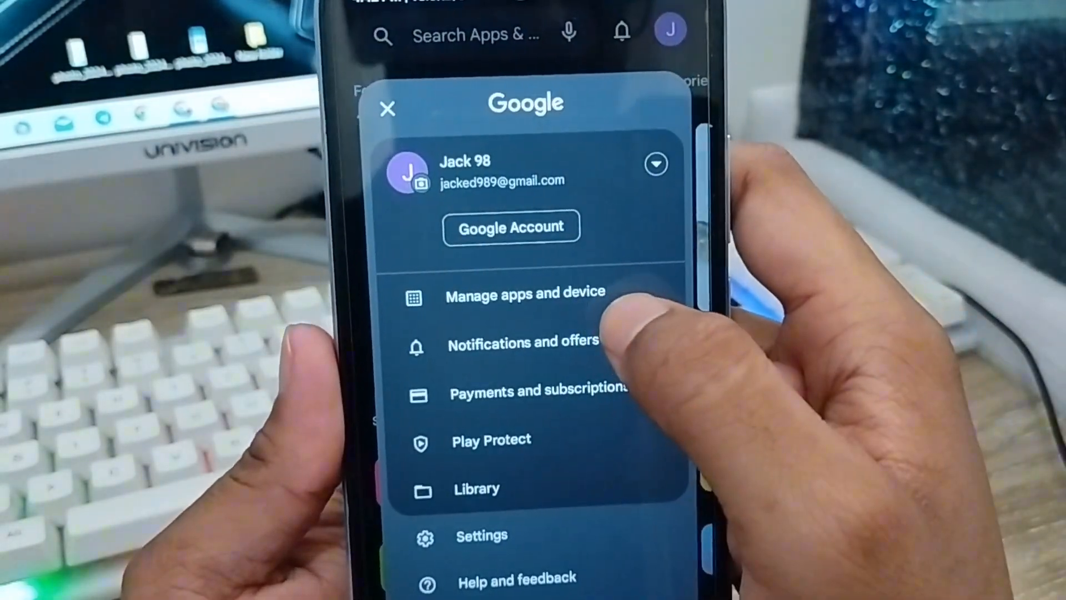
# Go to Manage apps and device and scroll through the 63 installed apps
pyautogui.click(525, 292)
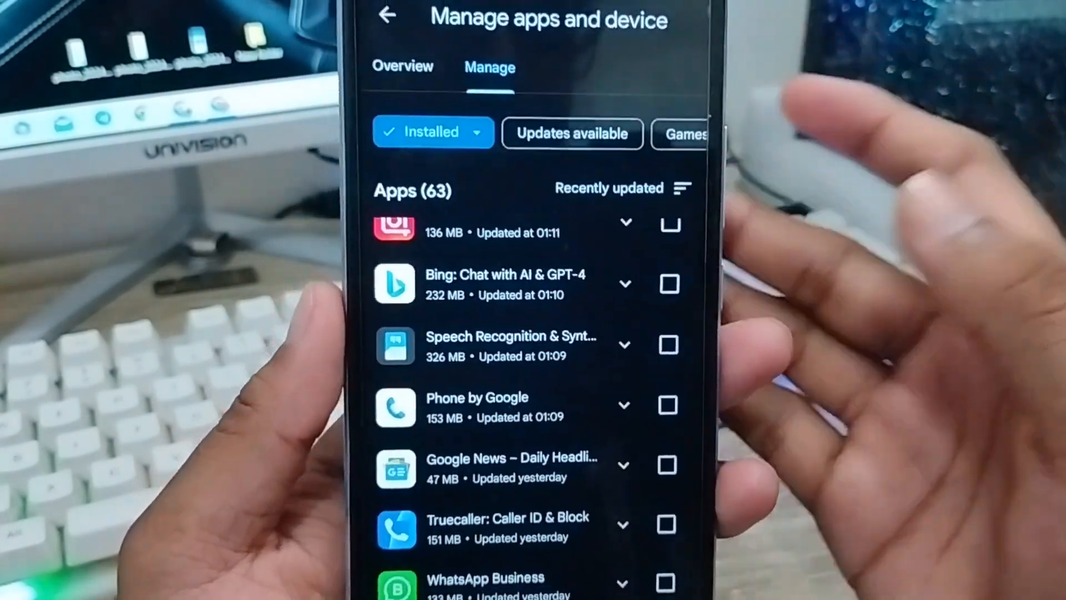
pyautogui.scroll(-3)
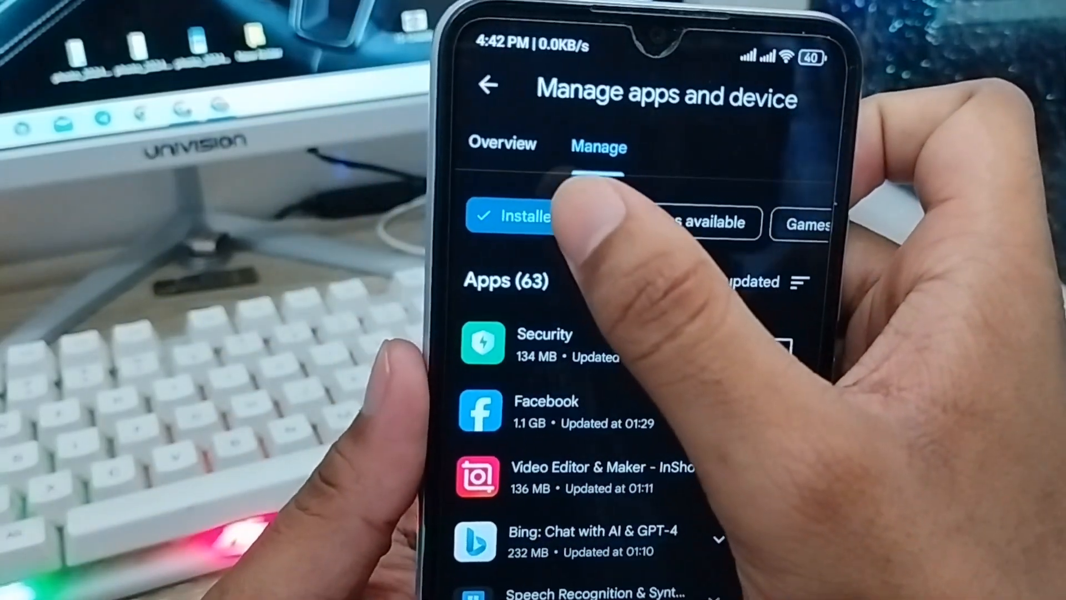
# Filter the Manage list to Not installed and sort it by Recently updated
pyautogui.click(520, 215)
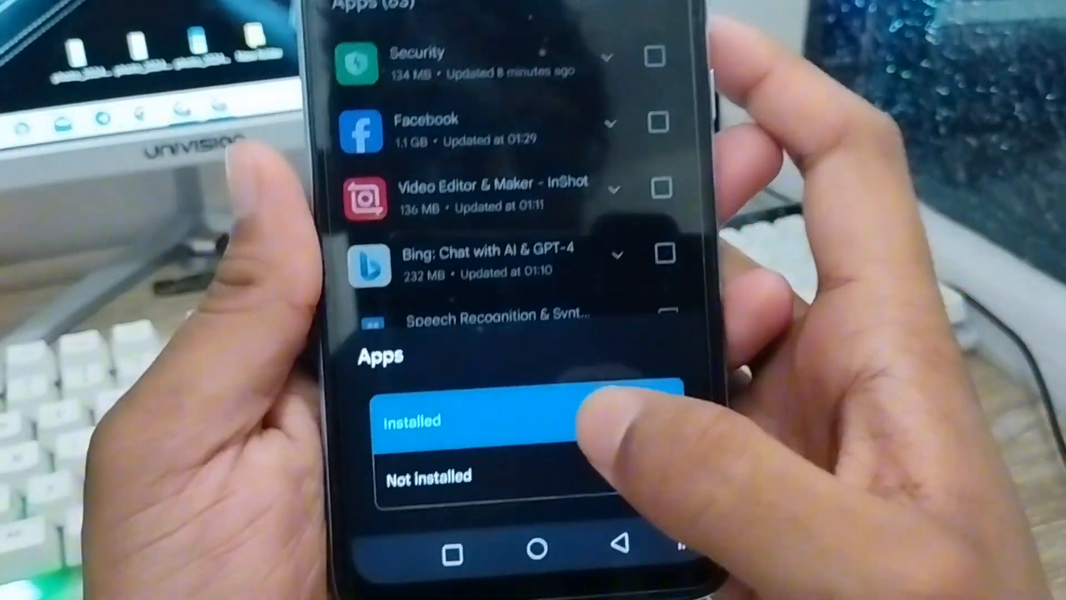
pyautogui.click(428, 475)
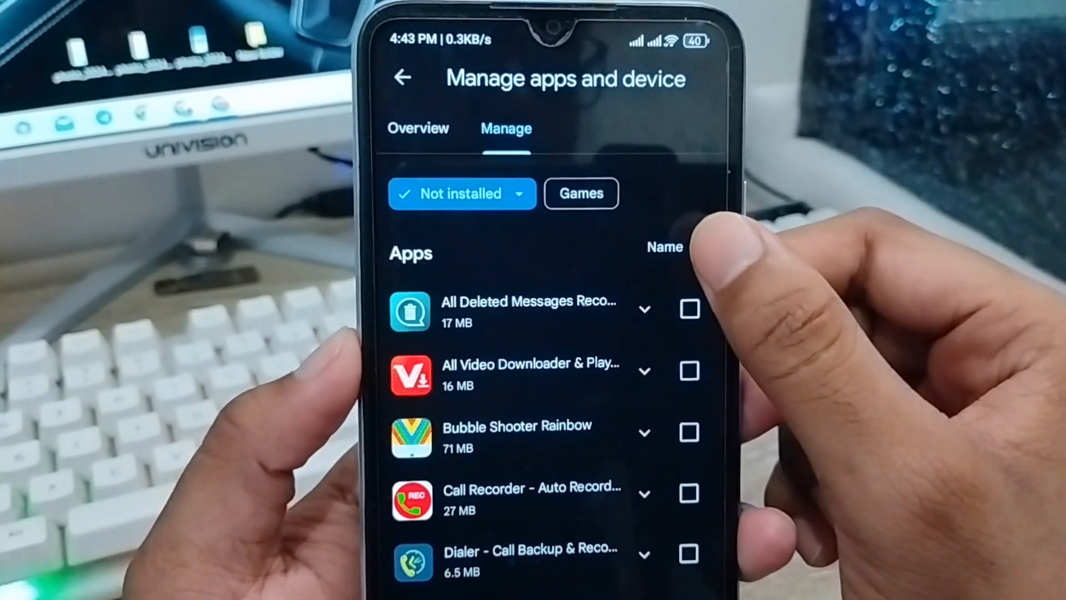
pyautogui.click(665, 247)
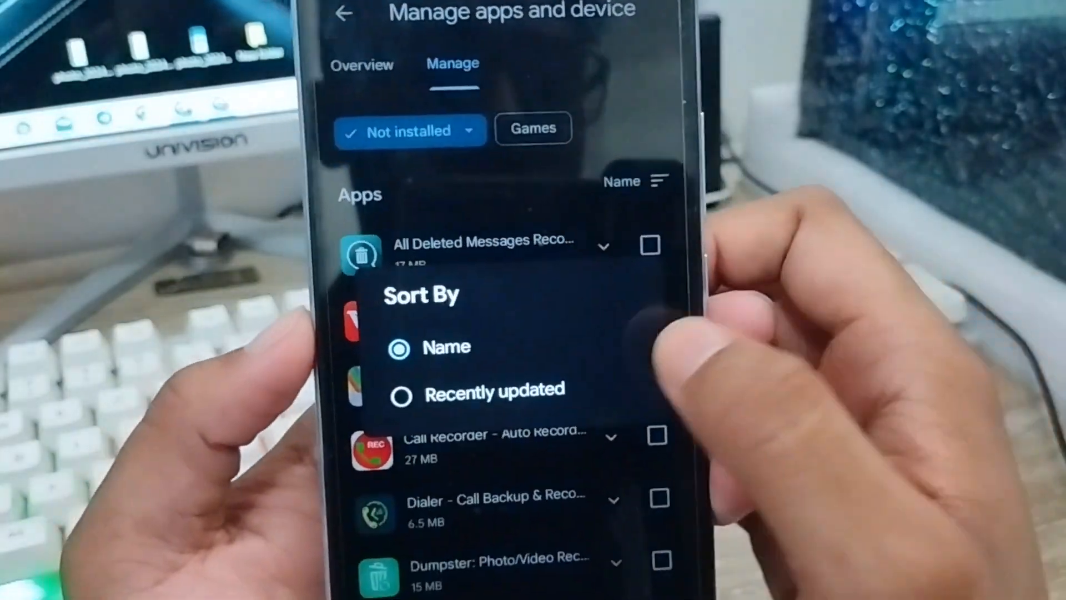
pyautogui.click(479, 391)
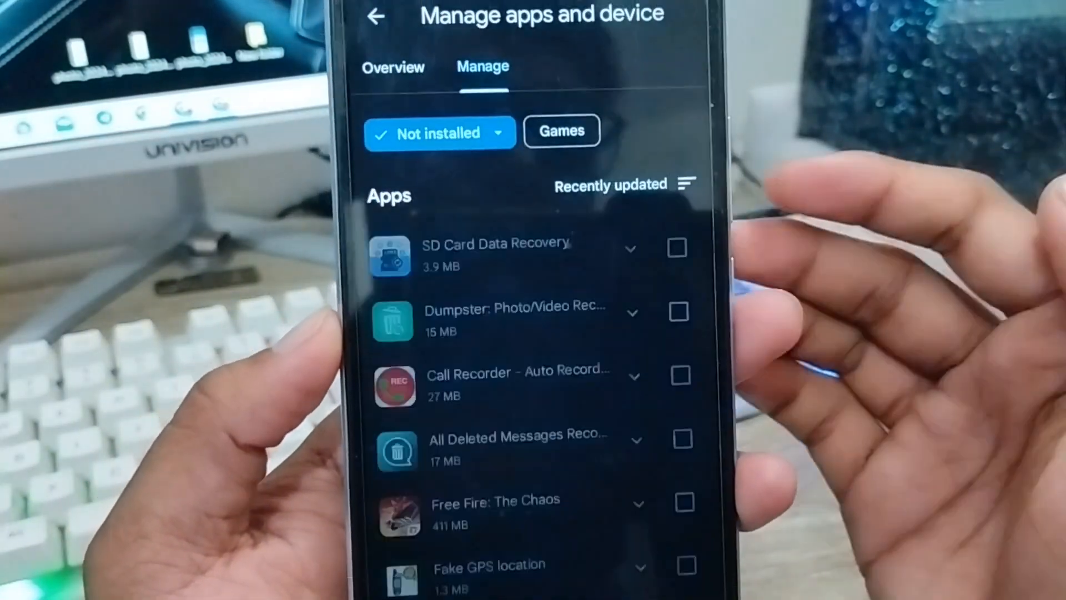